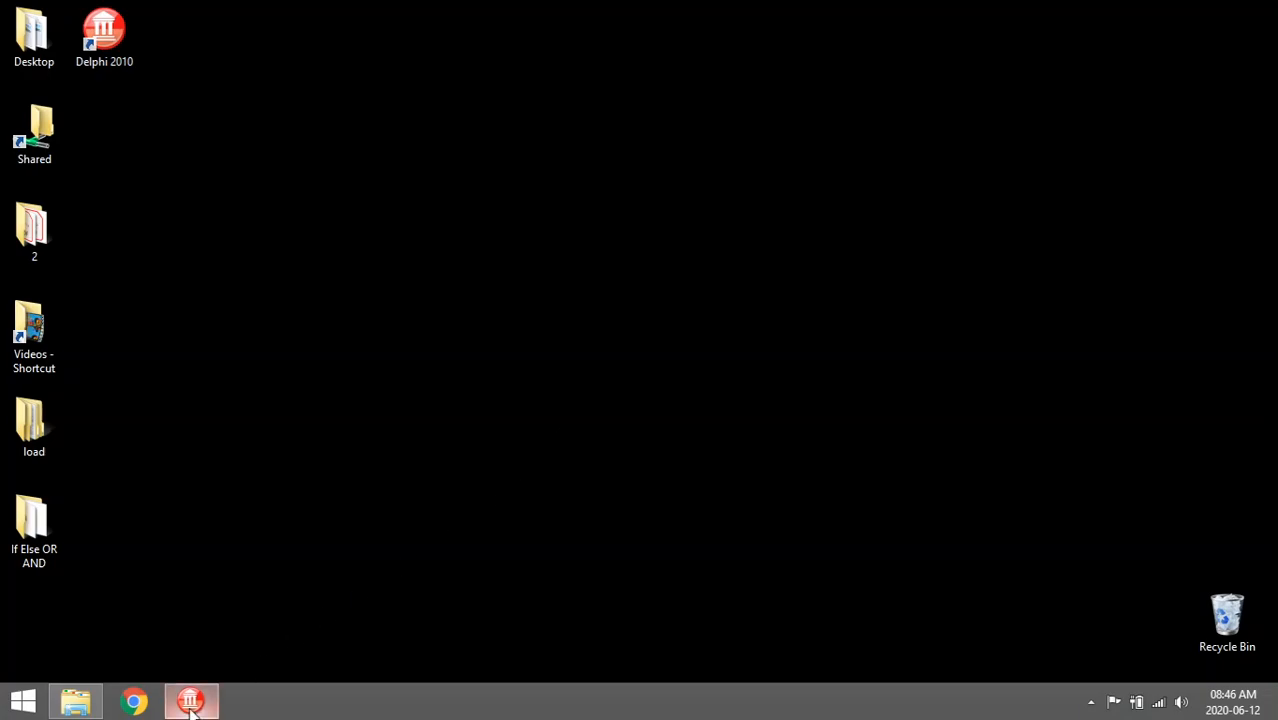
Restore the Delphi 2010 IDE showing Unit1's Button1Click age-check code.
{"action": "left_click", "coordinate": [190, 699]}
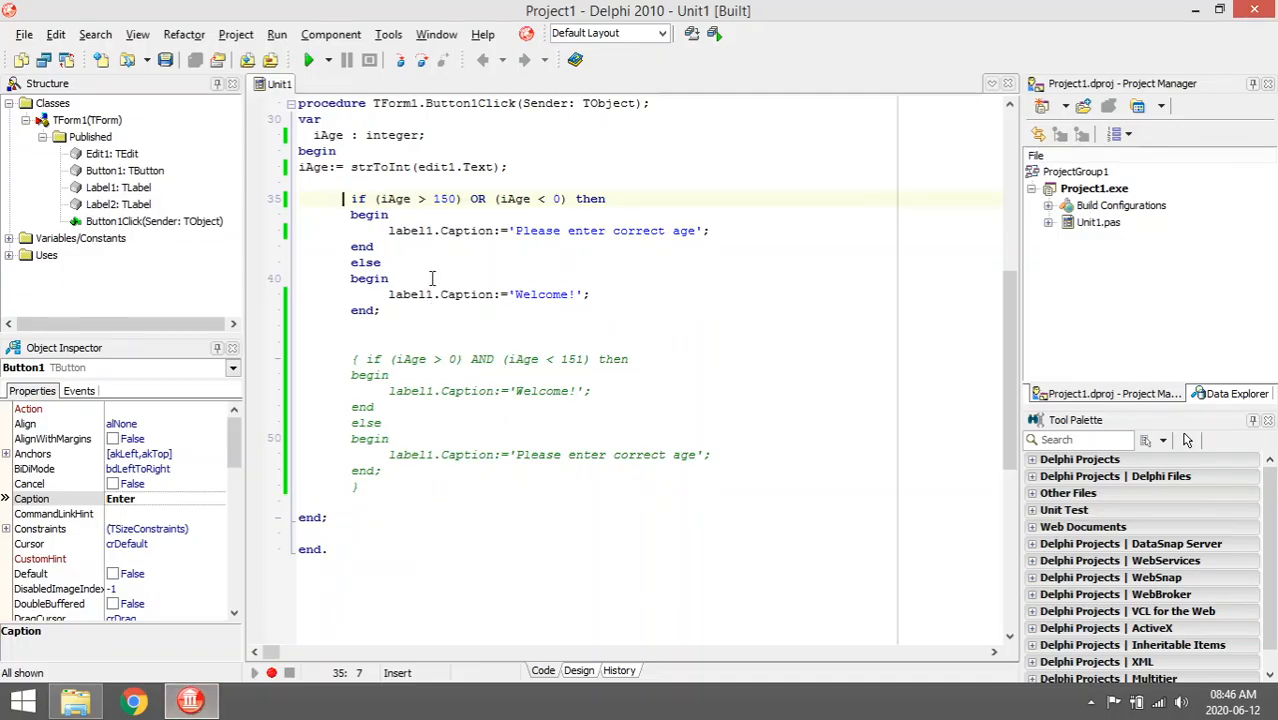
{"action": "mouse_move", "coordinate": [506, 391]}
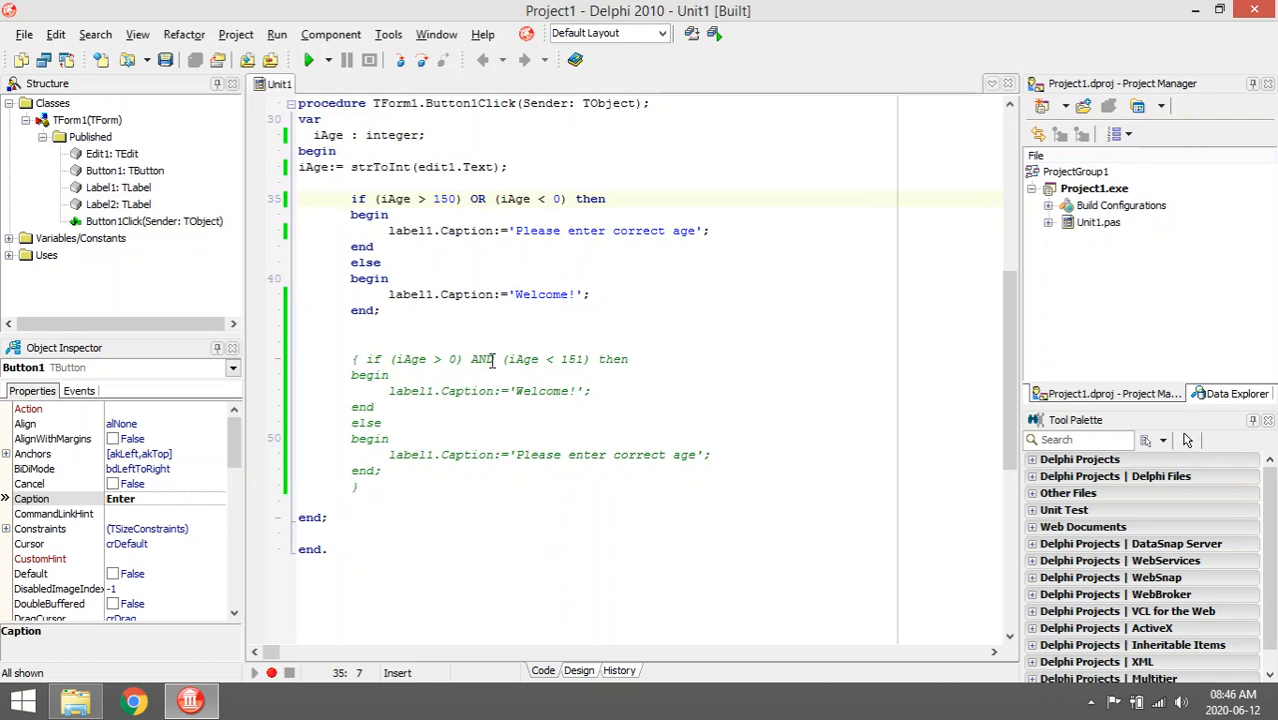
Switch to the form designer and select Form1 to inspect its properties.
{"action": "left_click", "coordinate": [579, 671]}
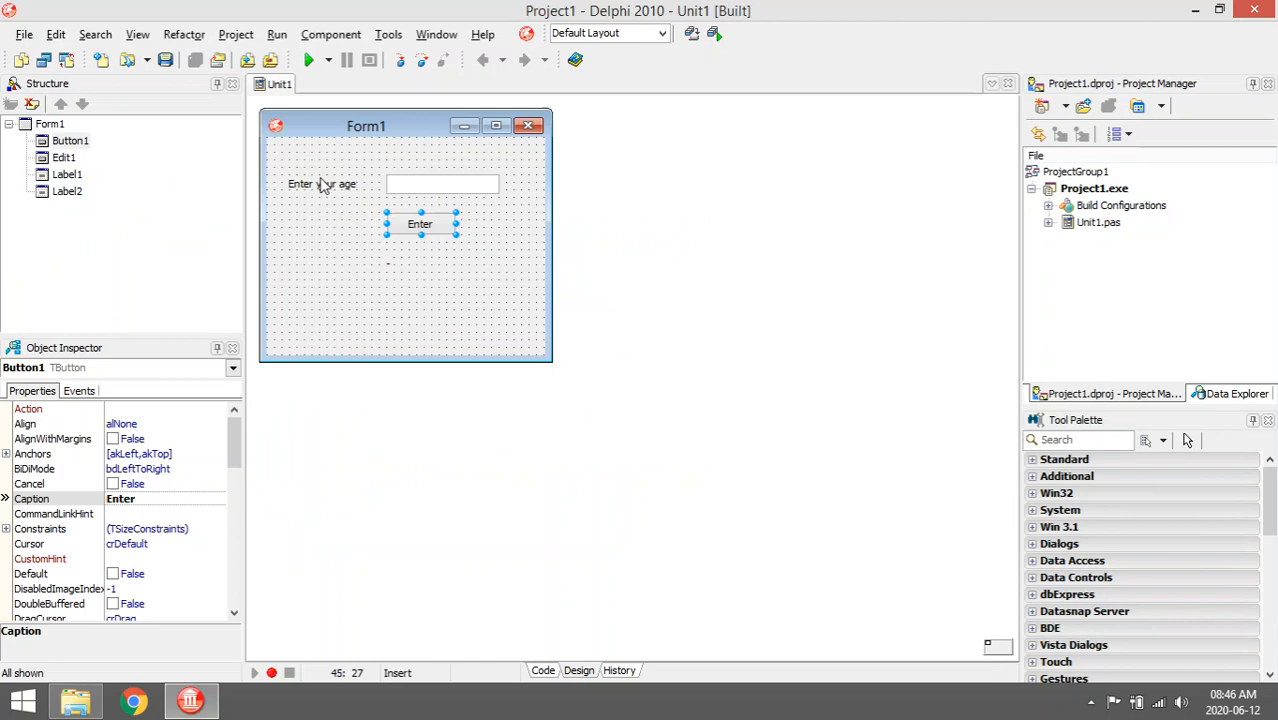
{"action": "mouse_move", "coordinate": [447, 191]}
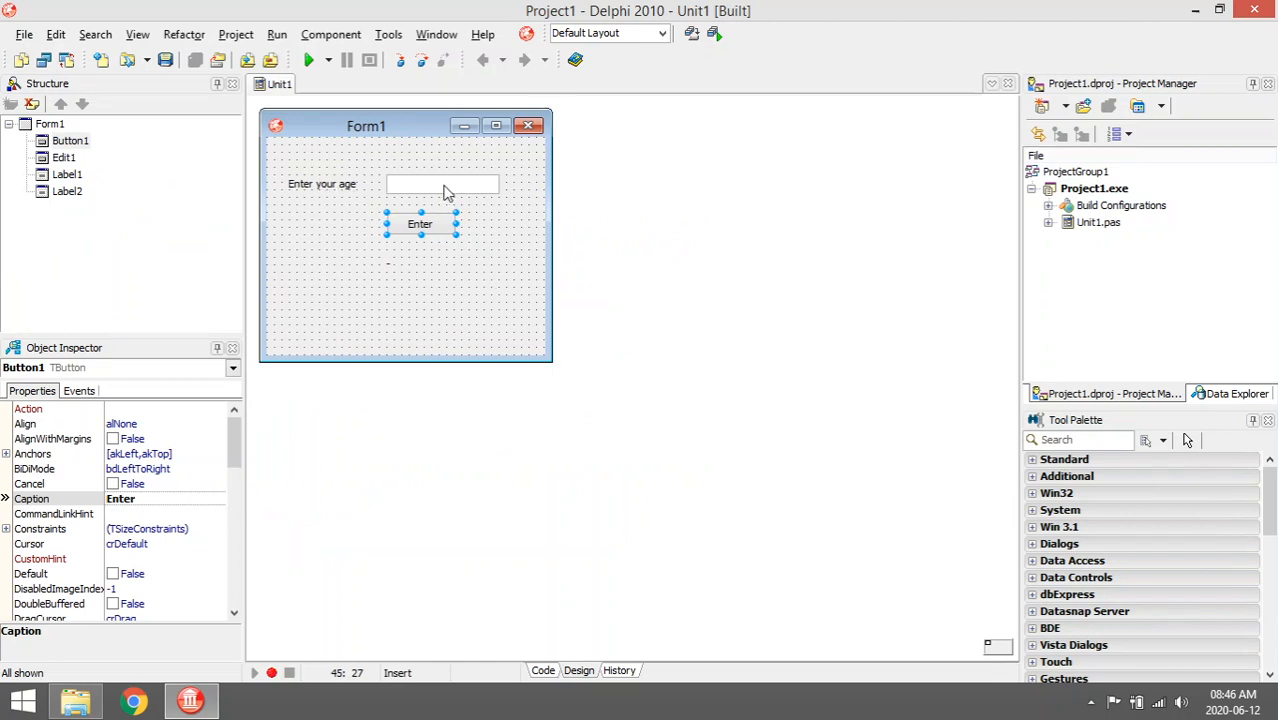
{"action": "left_click", "coordinate": [442, 184]}
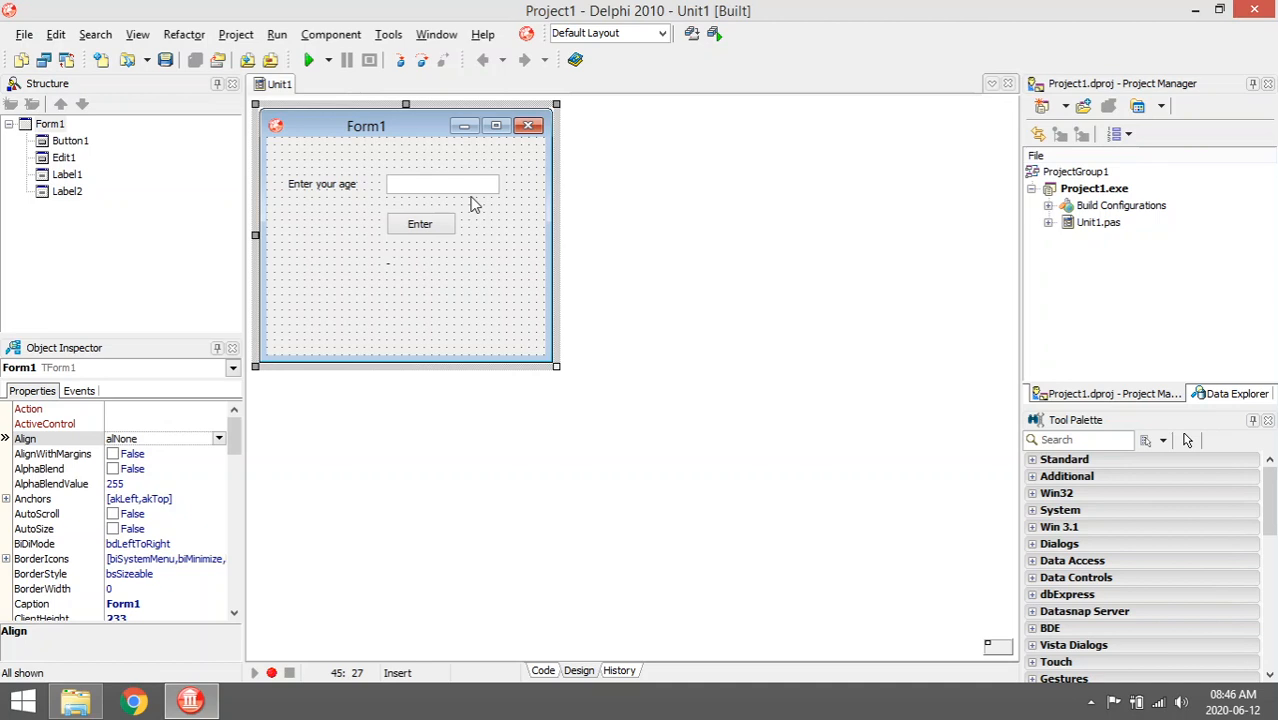
{"action": "mouse_move", "coordinate": [450, 237]}
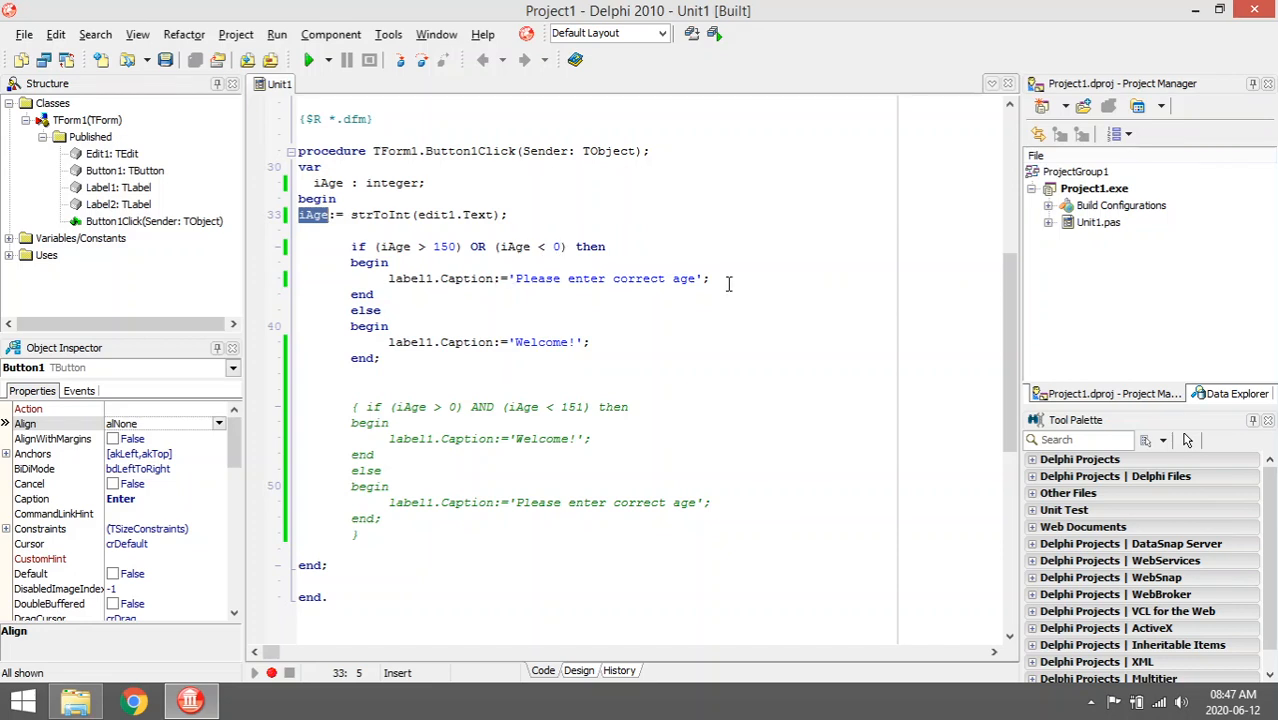
{"action": "mouse_move", "coordinate": [730, 280]}
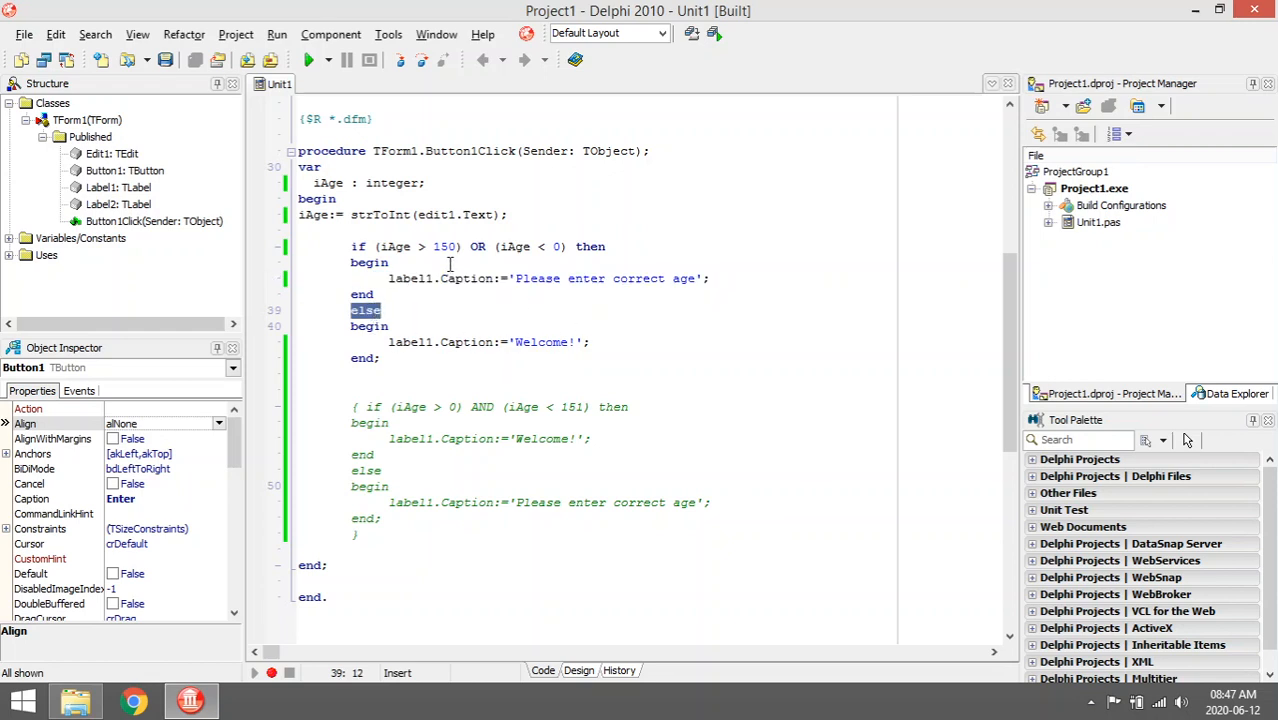
{"action": "mouse_move", "coordinate": [508, 318]}
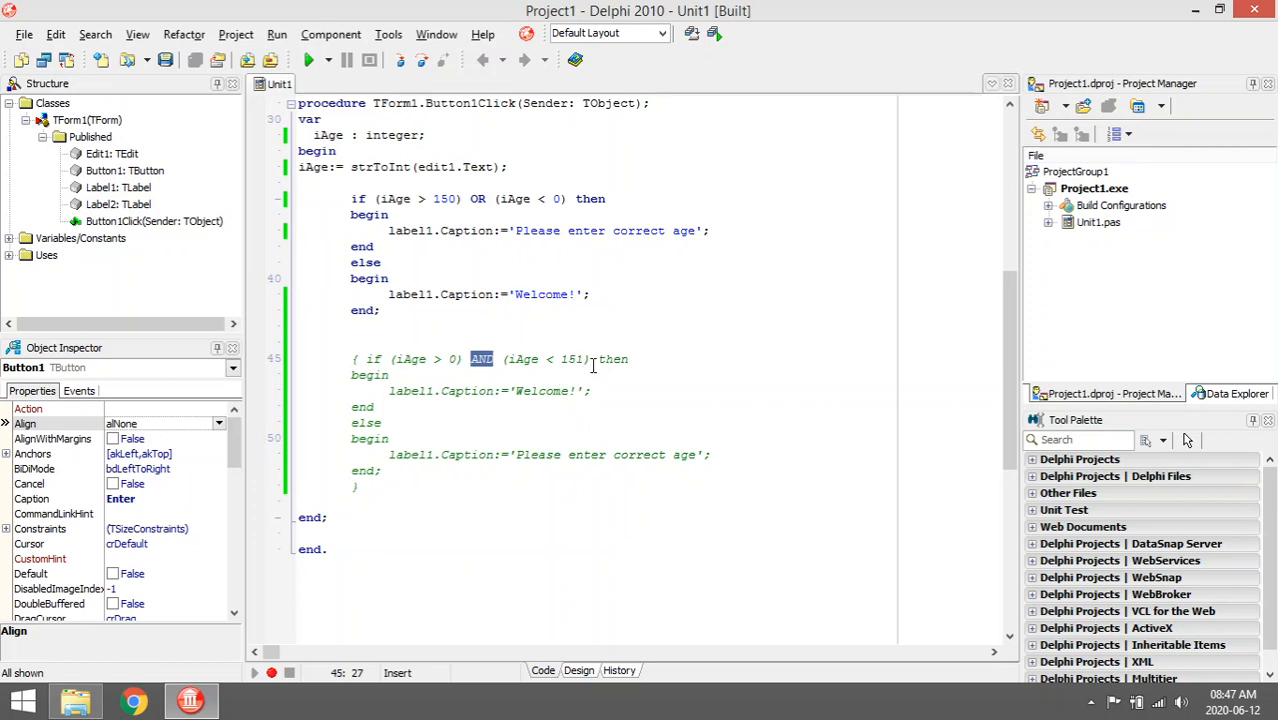
{"action": "mouse_move", "coordinate": [505, 360]}
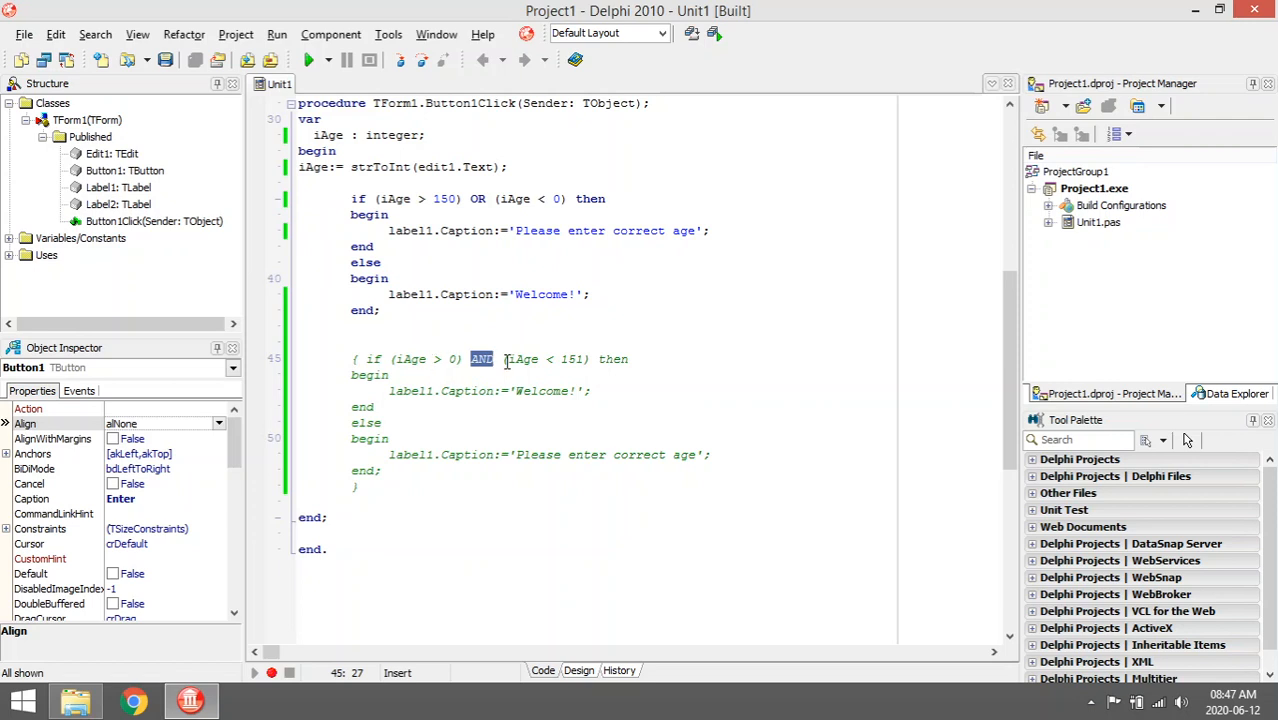
{"action": "mouse_move", "coordinate": [552, 407]}
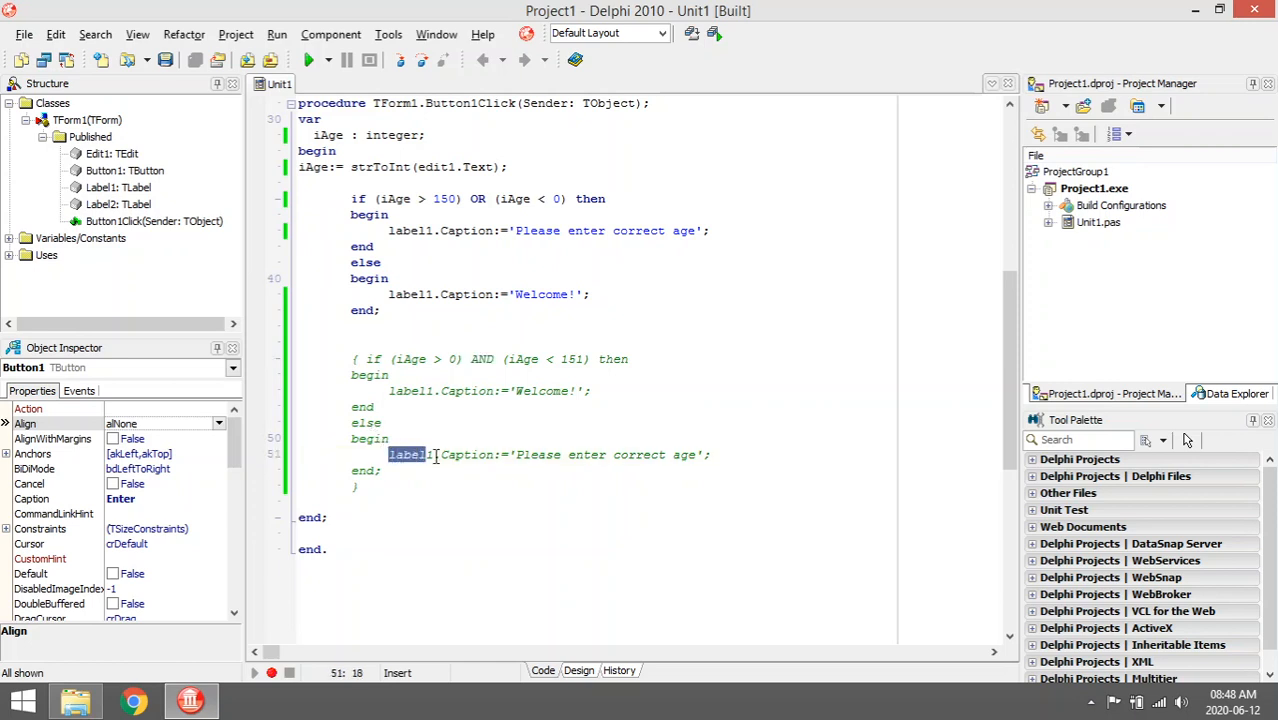
Highlight the AND block's else-branch message line, then compile and run Project1.
{"action": "triple_click", "coordinate": [550, 455]}
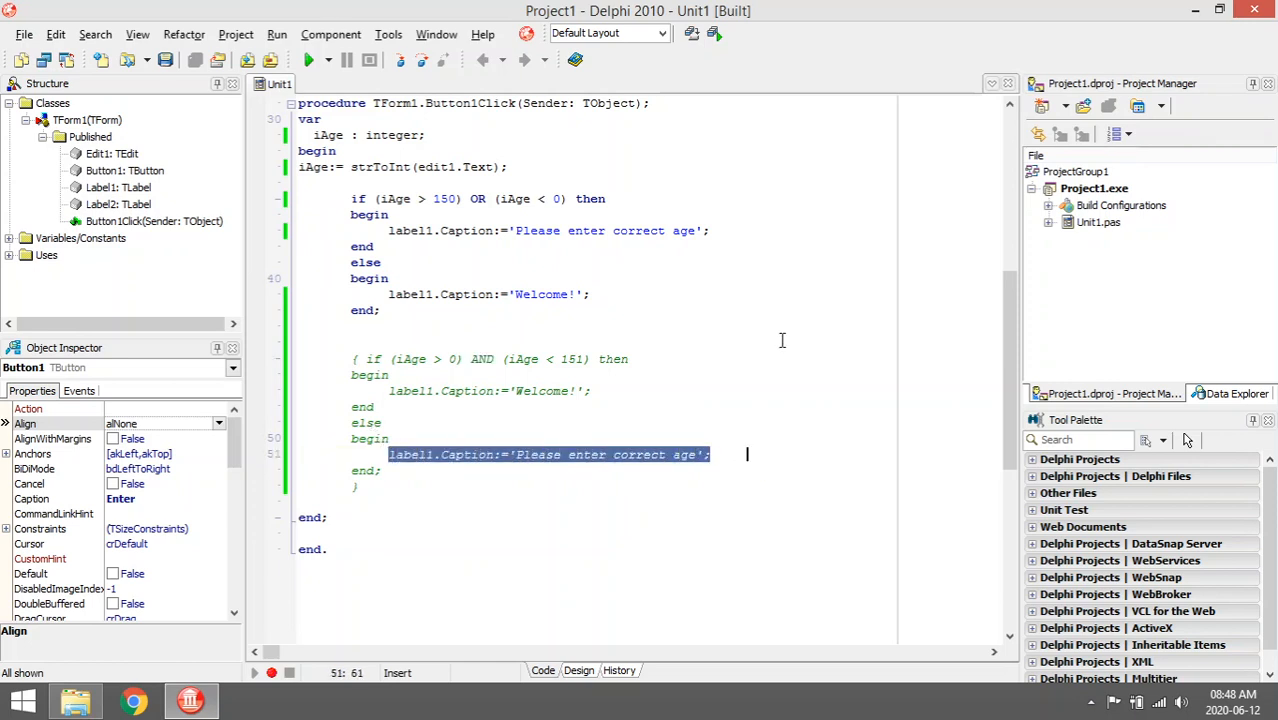
{"action": "left_click", "coordinate": [311, 60]}
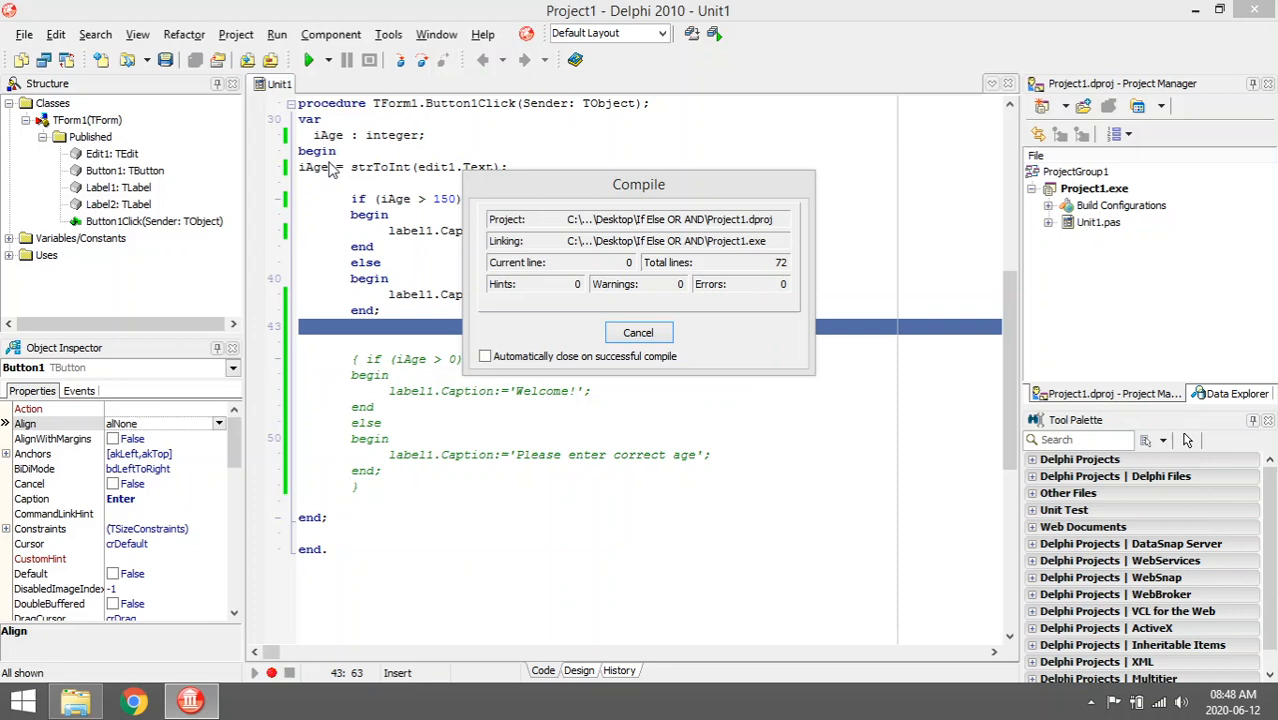
Enter age 160 in the running form and submit it for validation.
{"action": "left_click", "coordinate": [639, 332]}
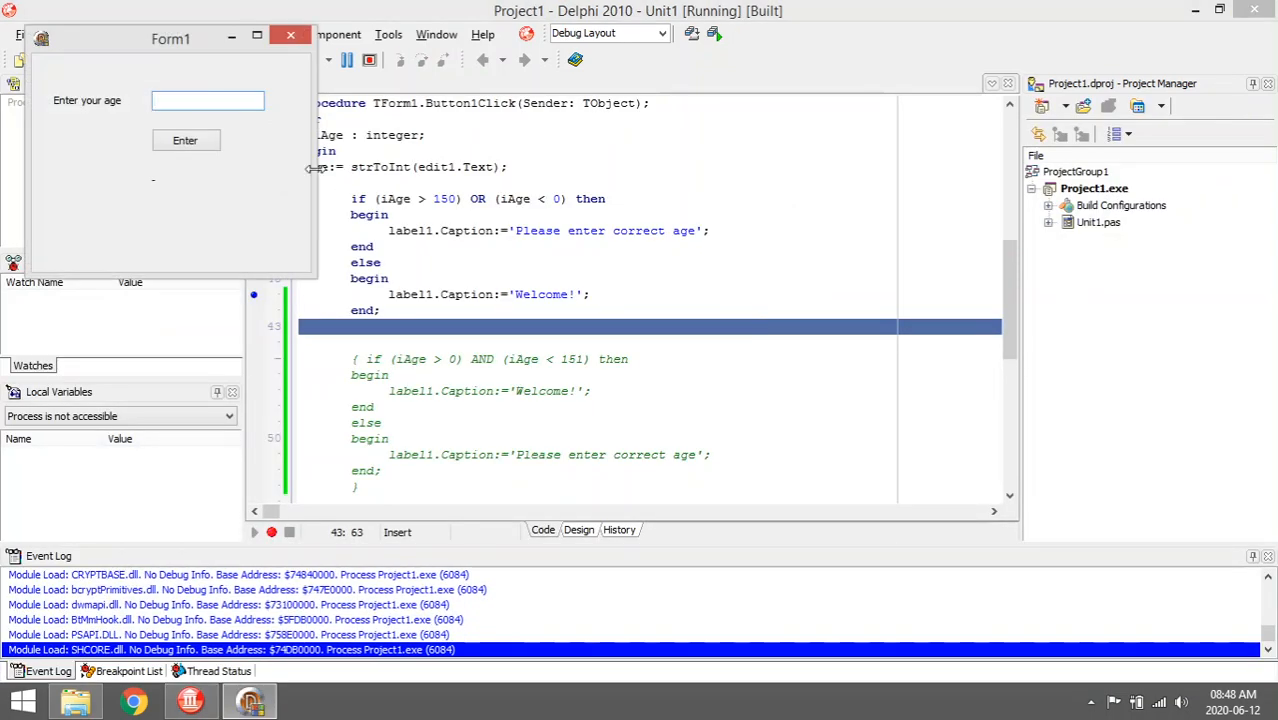
{"action": "type", "text": "1"}
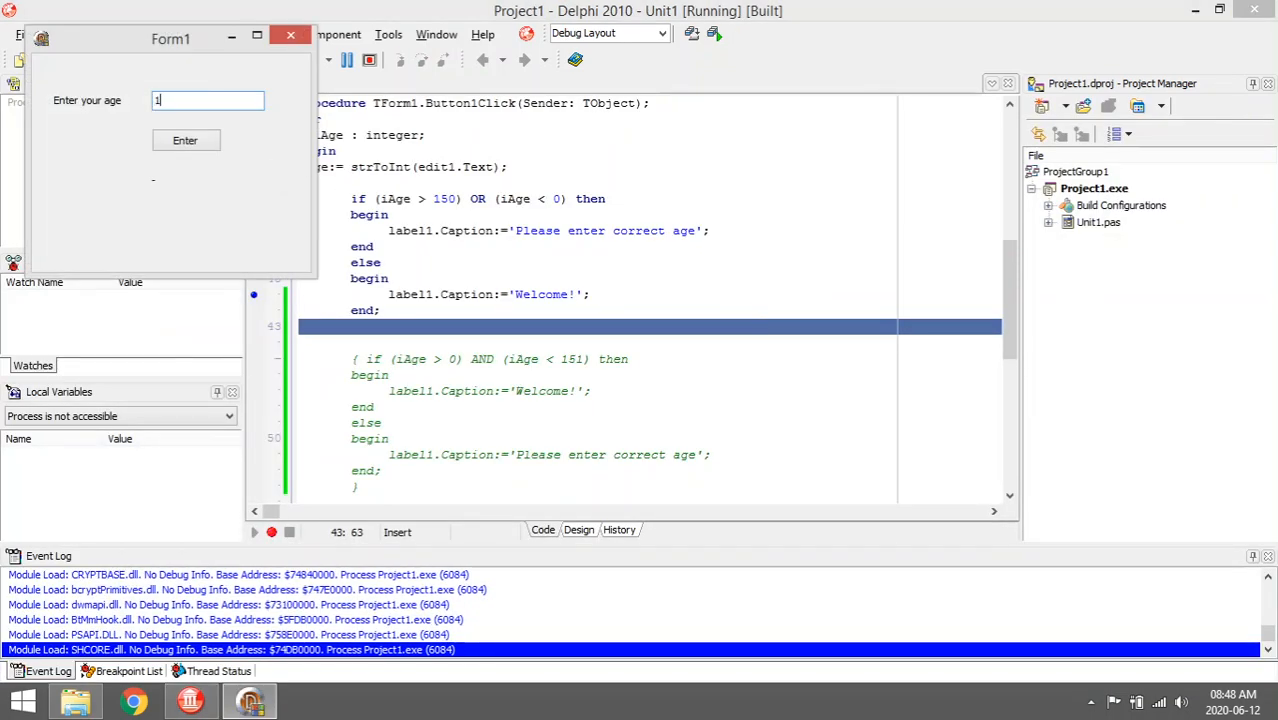
{"action": "type", "text": "60"}
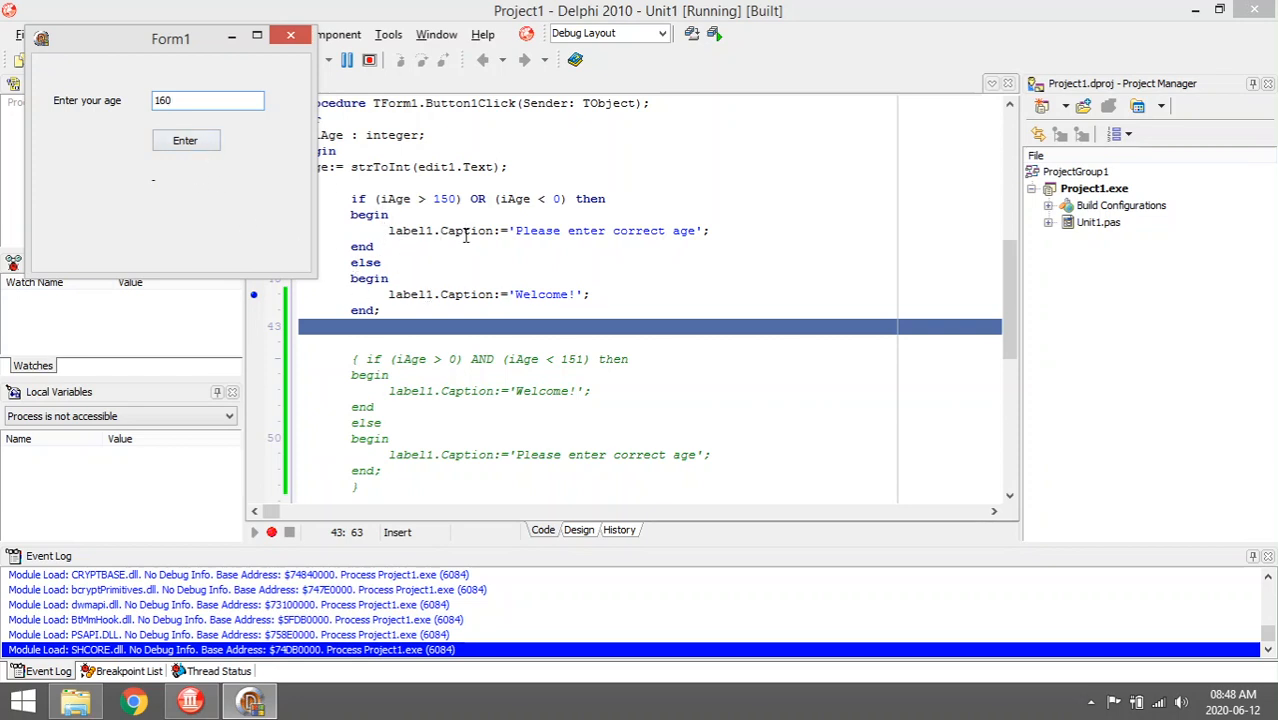
{"action": "left_click", "coordinate": [185, 140]}
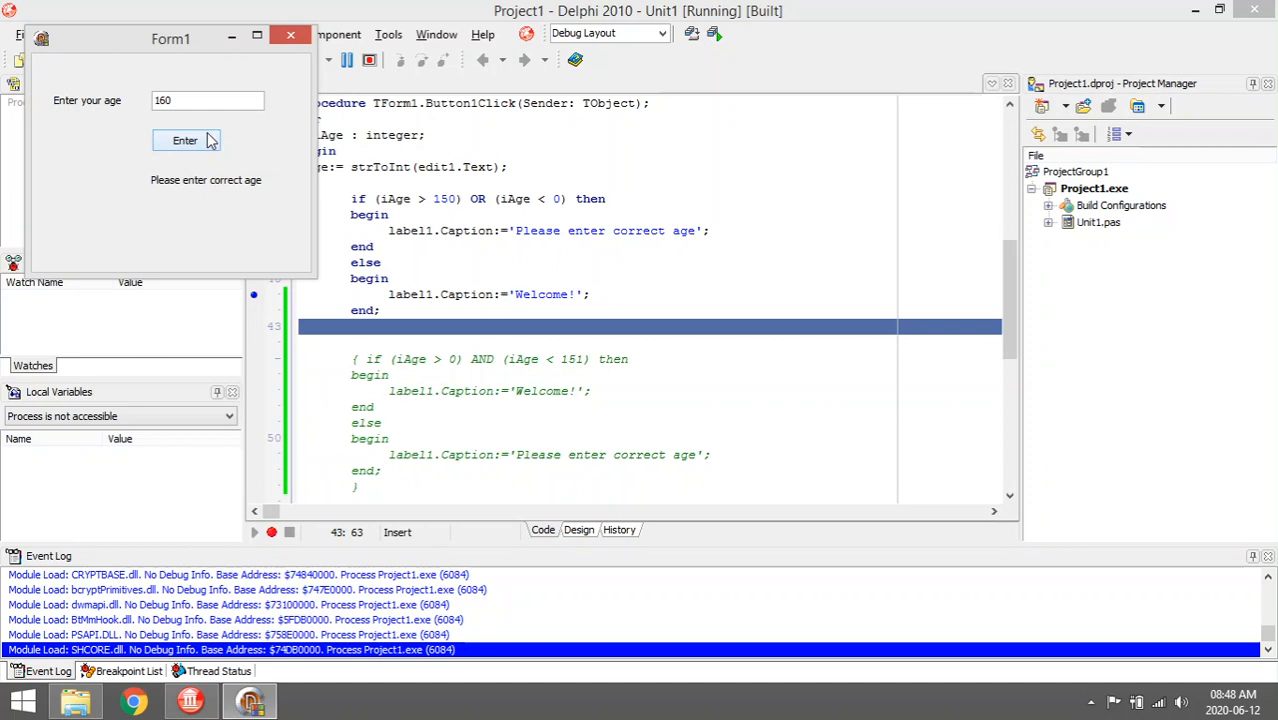
Replace the age with 55, submit it, and close the running program.
{"action": "triple_click", "coordinate": [190, 100]}
{"action": "type", "text": "55"}
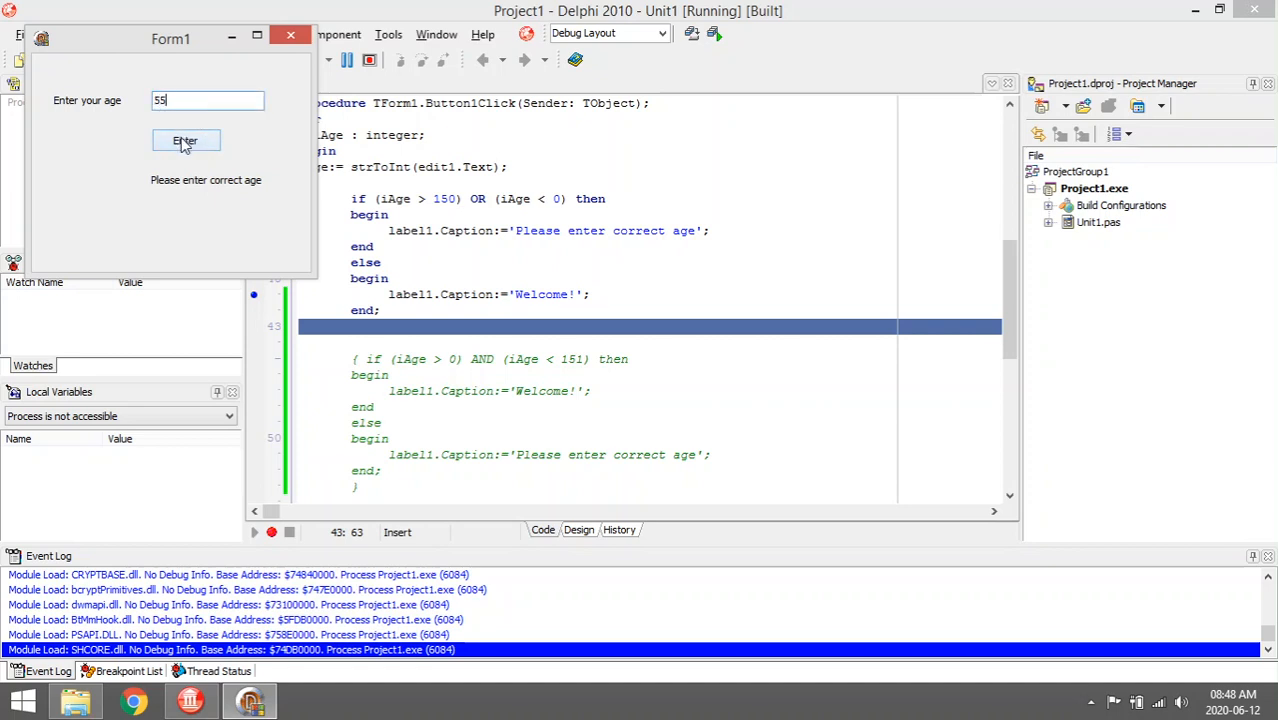
{"action": "left_click", "coordinate": [185, 140]}
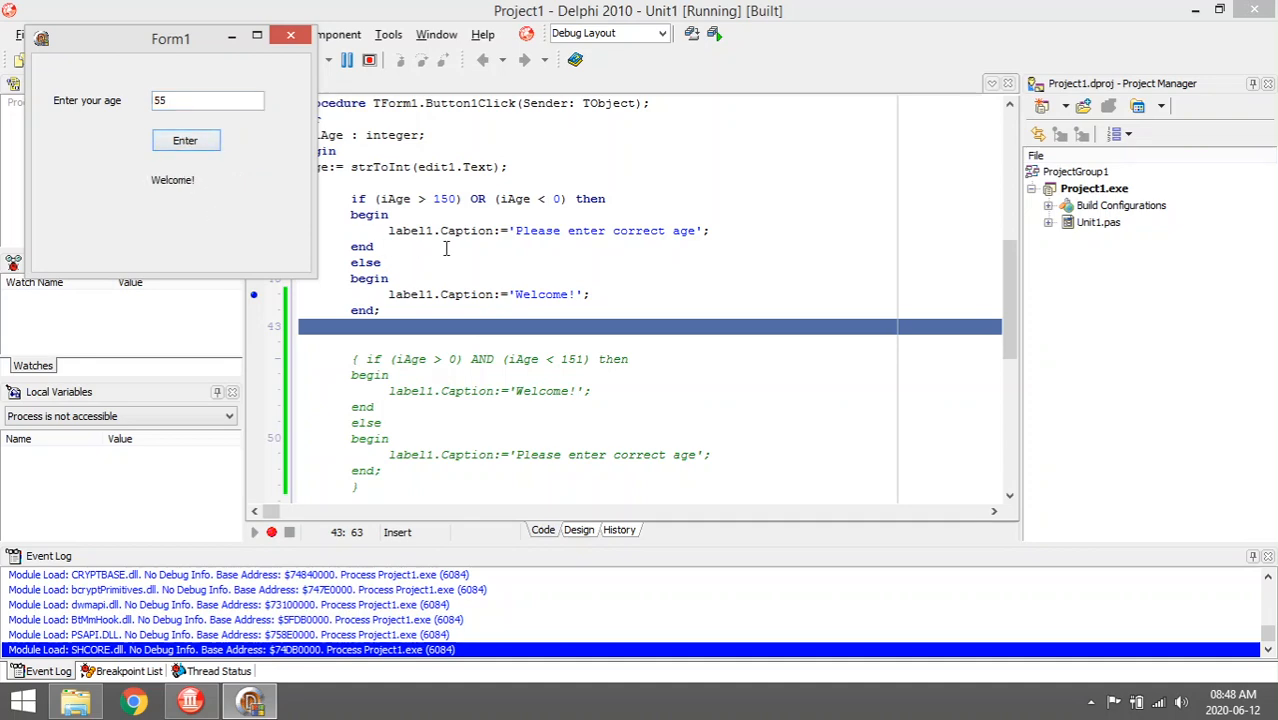
{"action": "left_click", "coordinate": [291, 35]}
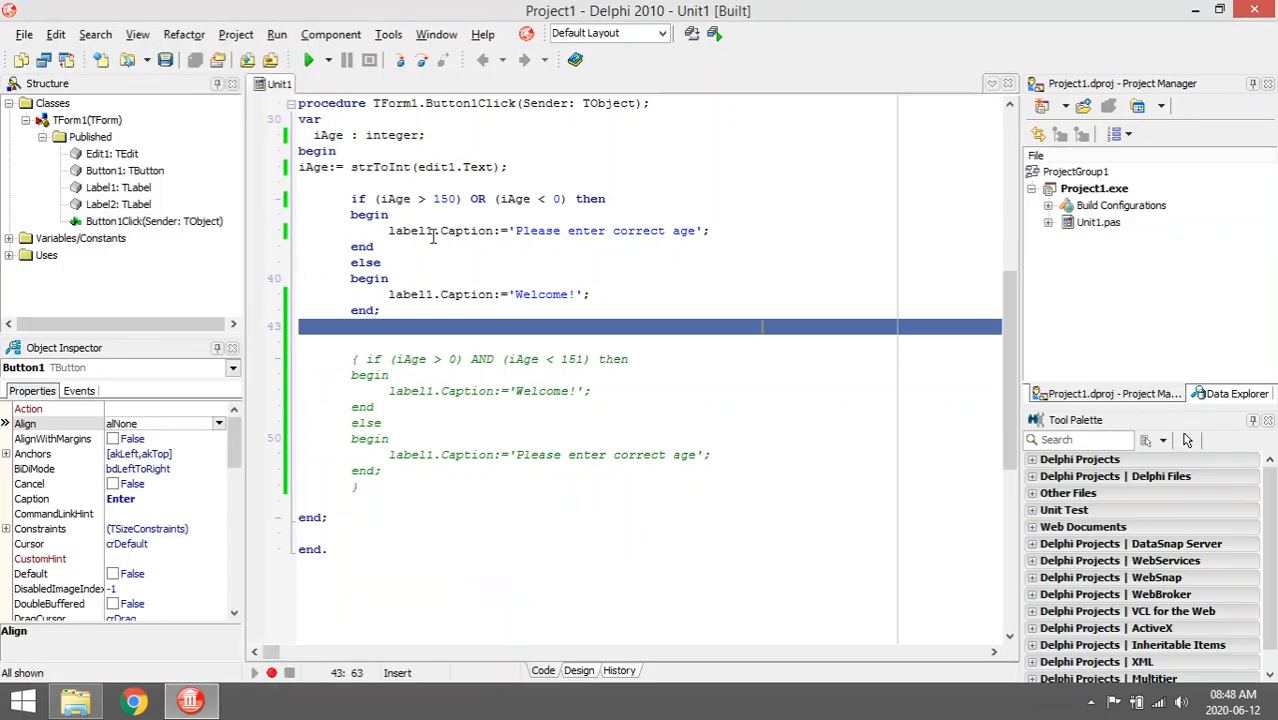
{"action": "left_click", "coordinate": [529, 262]}
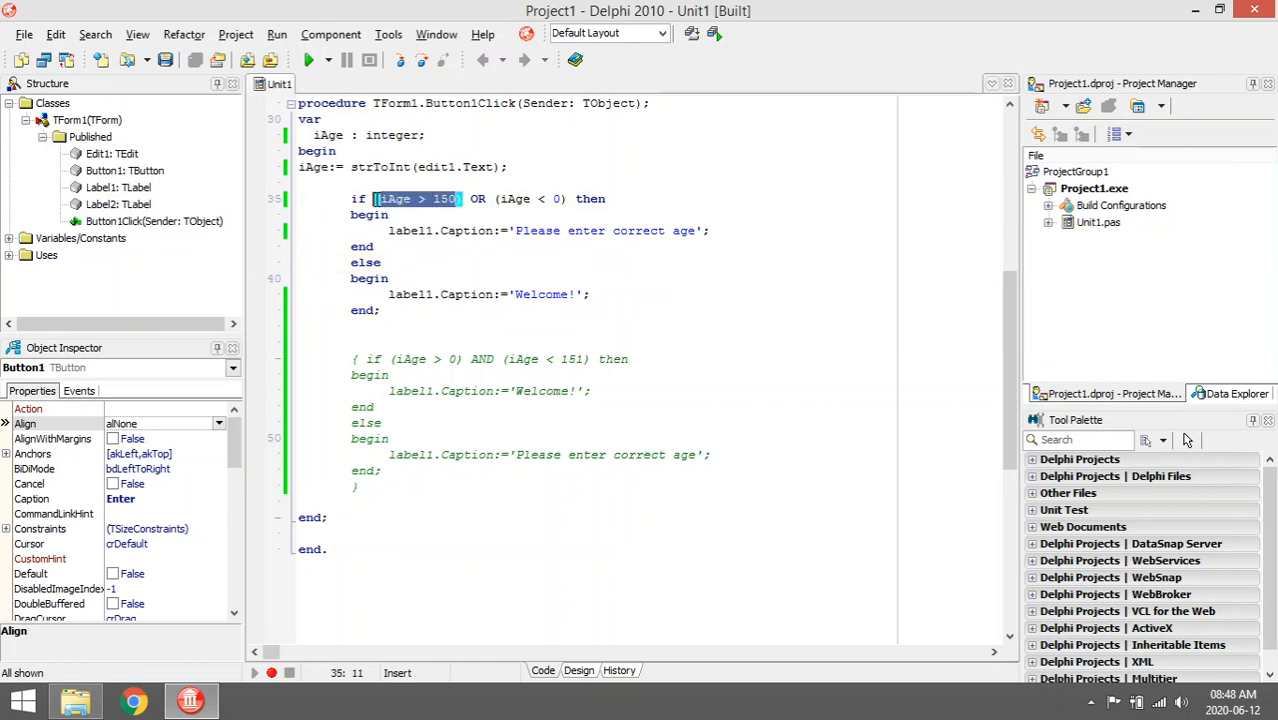
{"action": "mouse_move", "coordinate": [459, 214]}
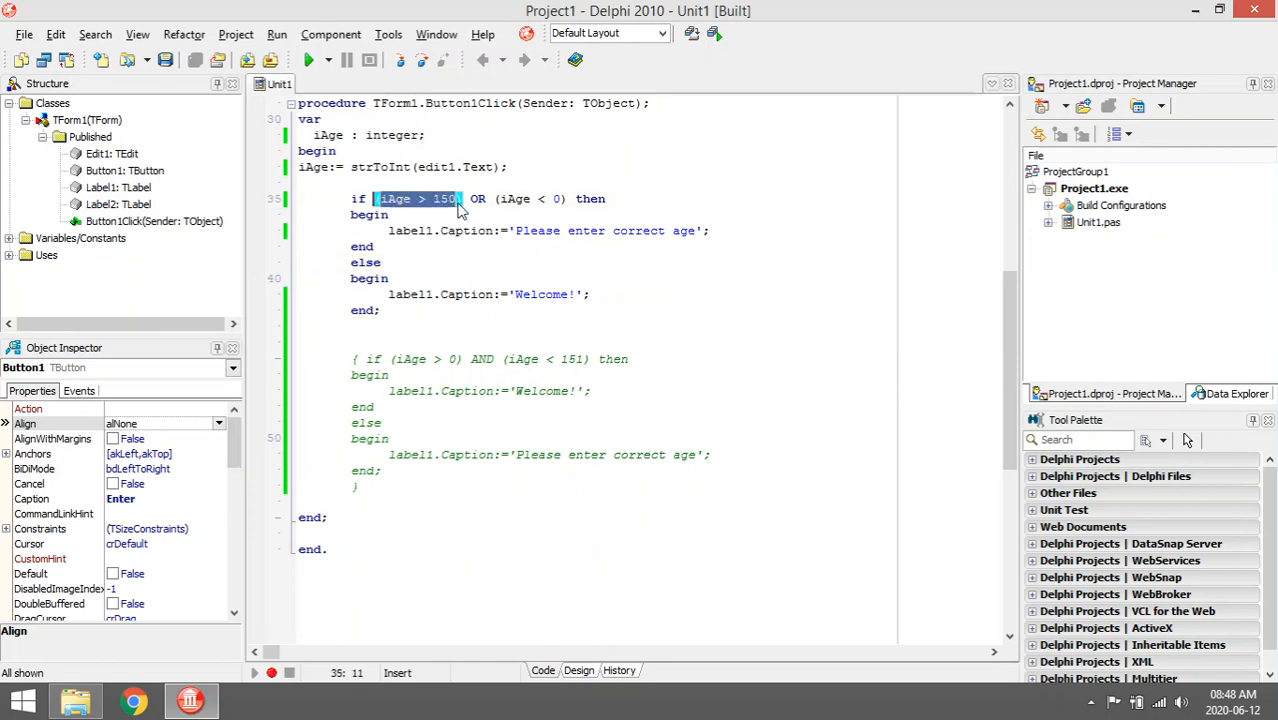
{"action": "mouse_move", "coordinate": [415, 198]}
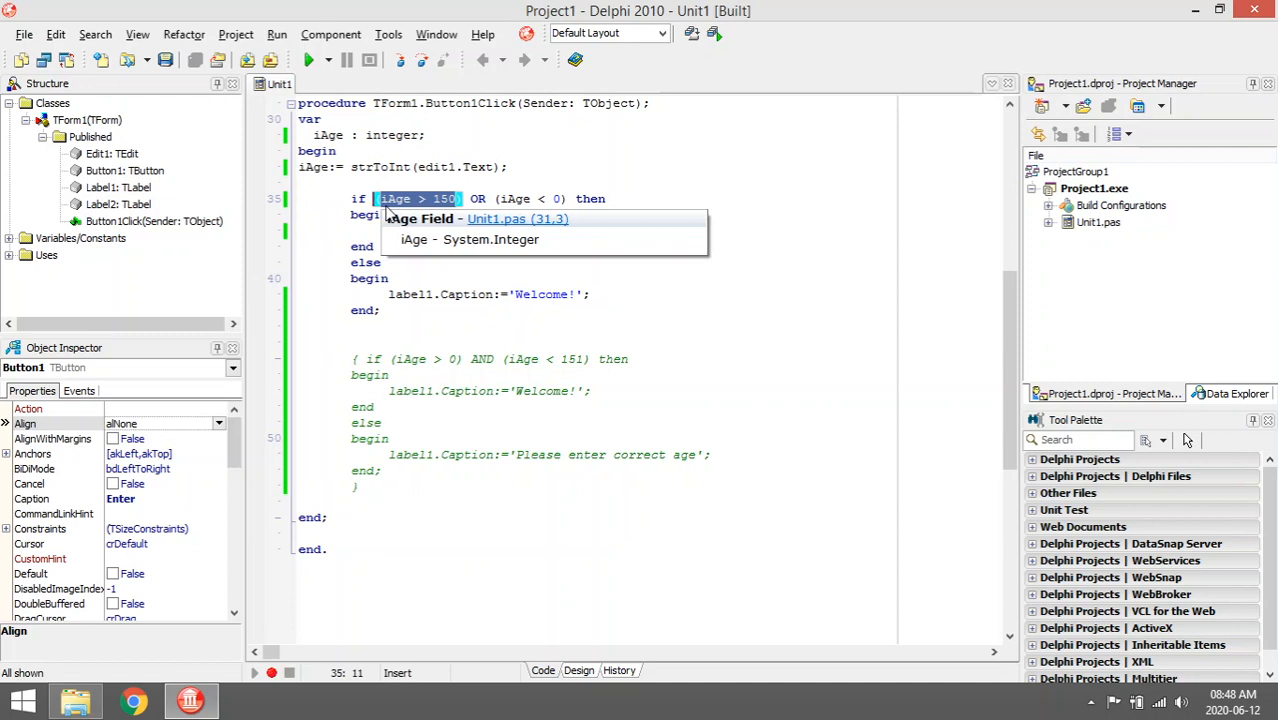